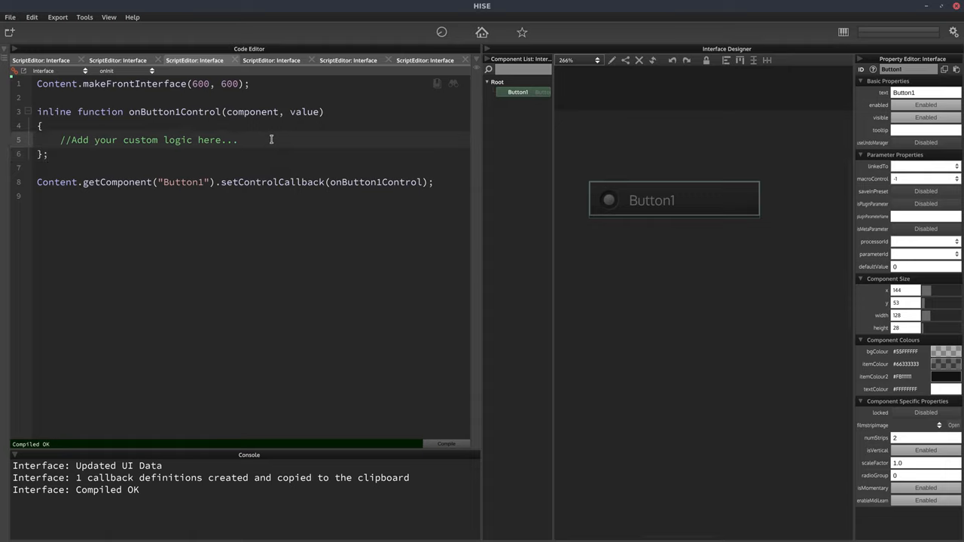
- Select the '//Add your custom logic here...' comment in onButton1Control
double_click(148, 141)
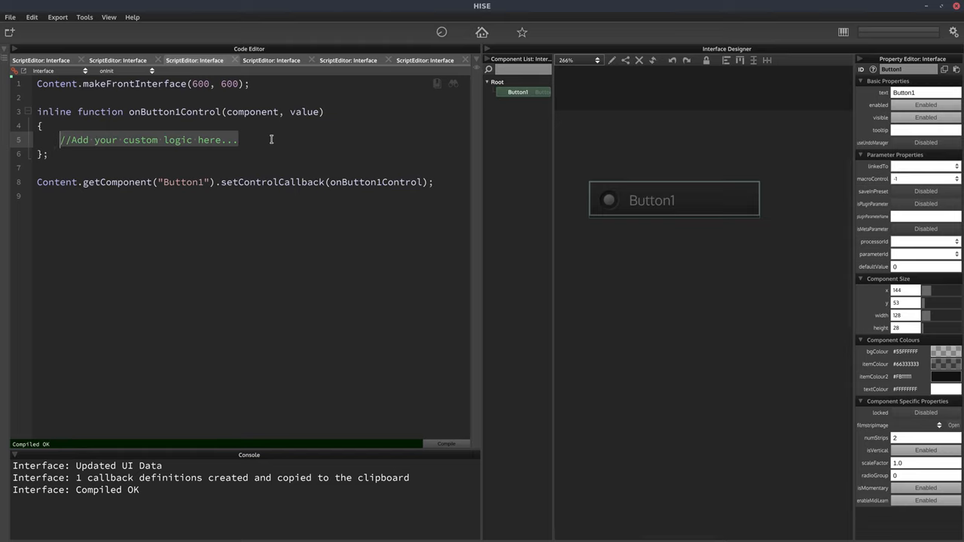
- Delete the placeholder comment and type 'Console.blink();' in the callback body
key(Delete)
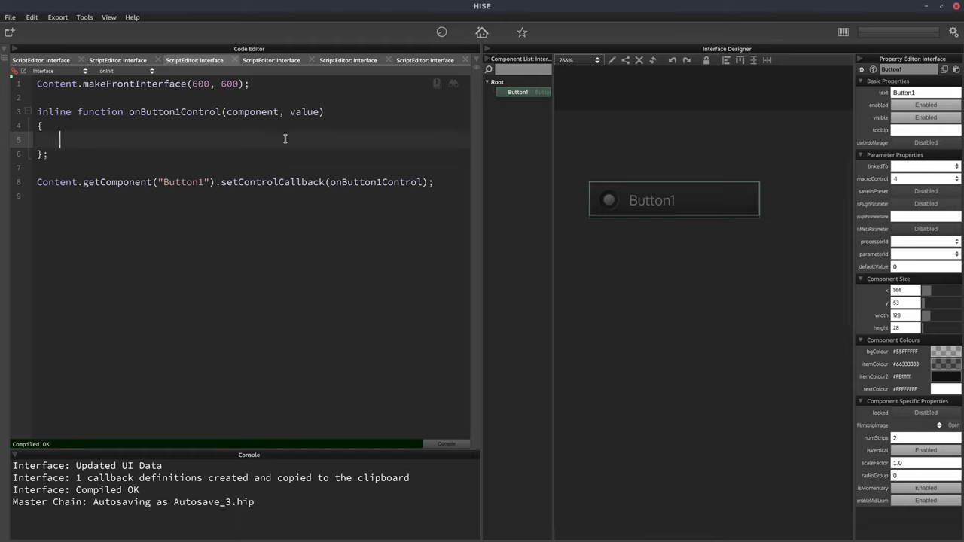
text(Console)
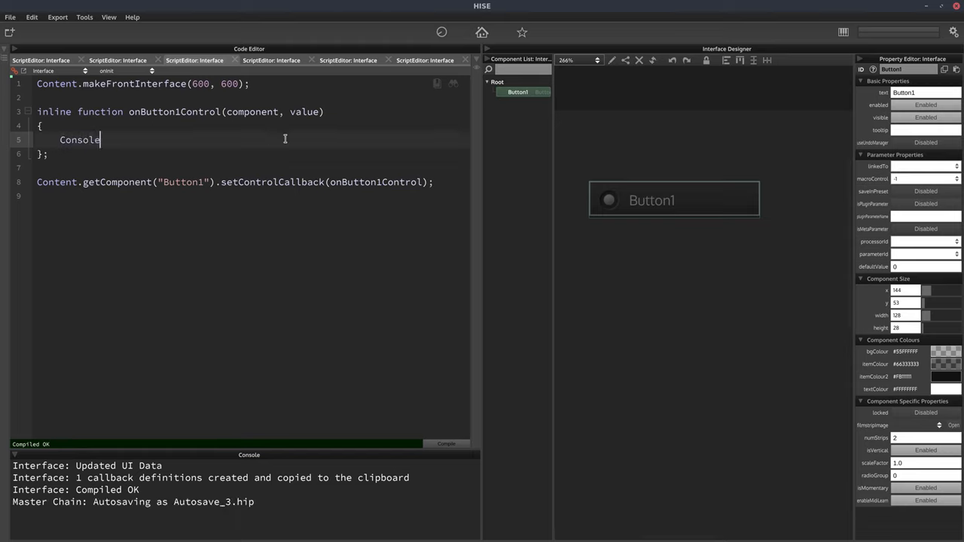
text(.bl)
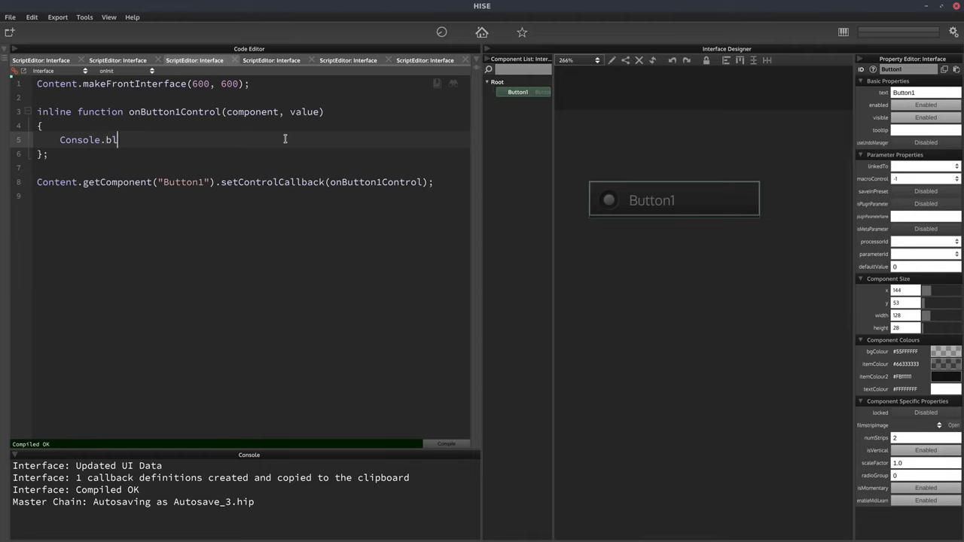
text(ink();)
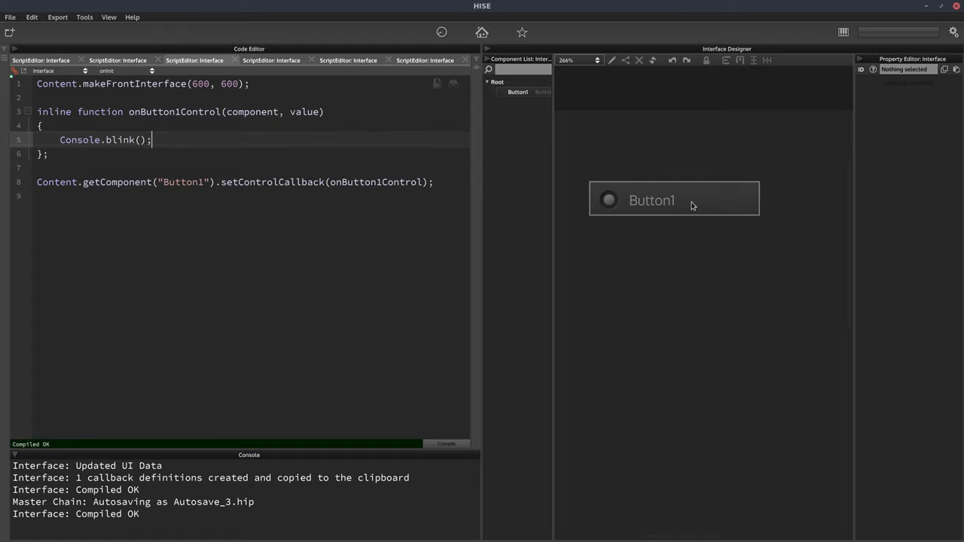
- Press Button1 in the interface to trigger its Console.blink() callback
click(608, 200)
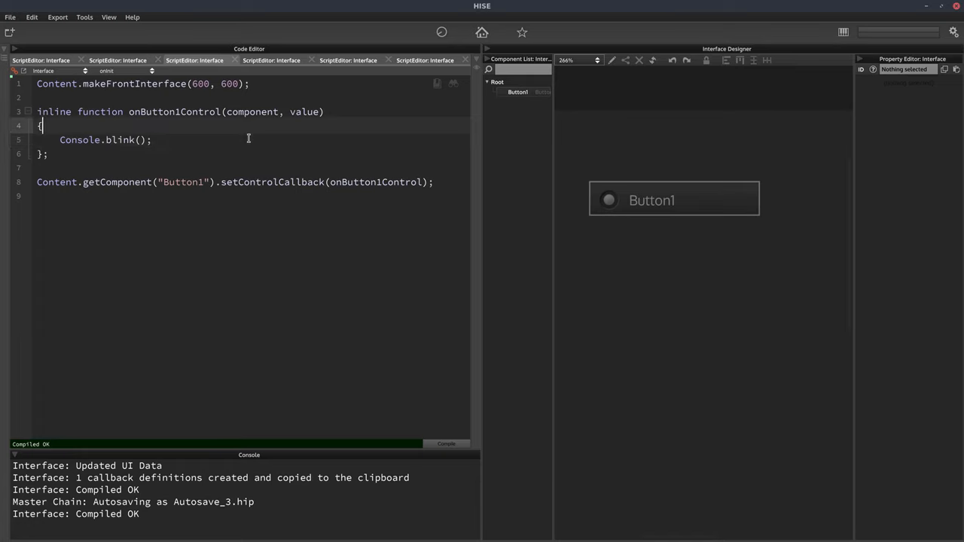
- Type 'if (value' before the Console.blink() call
text(if ()
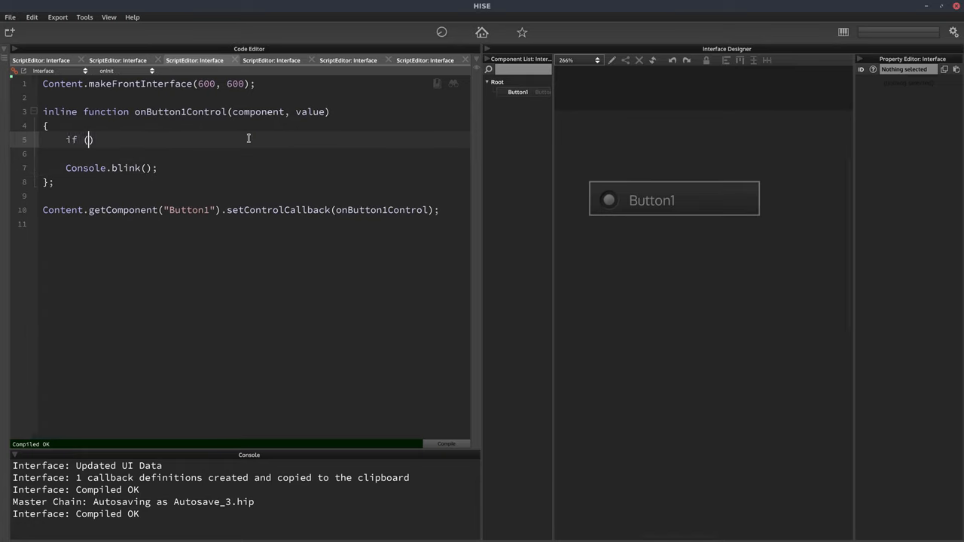
text(value)
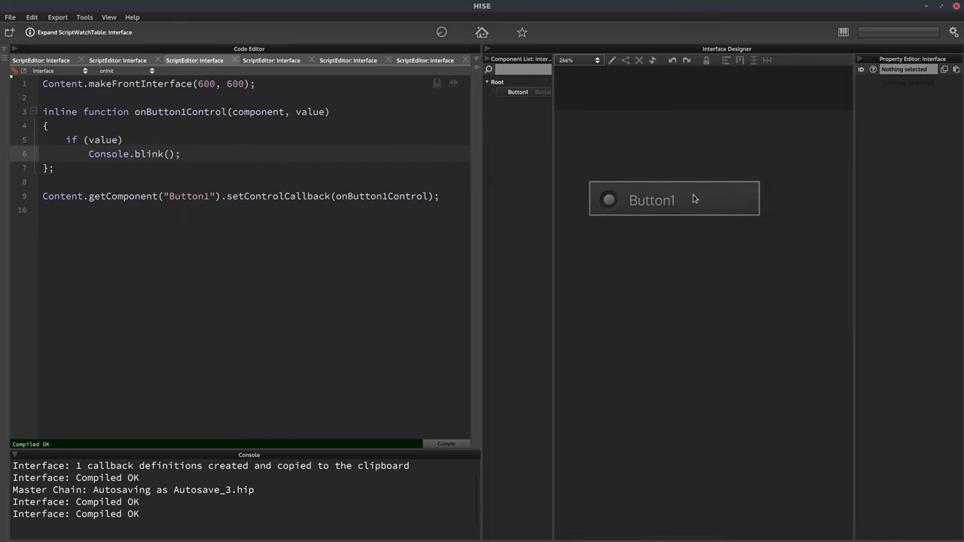
click(608, 200)
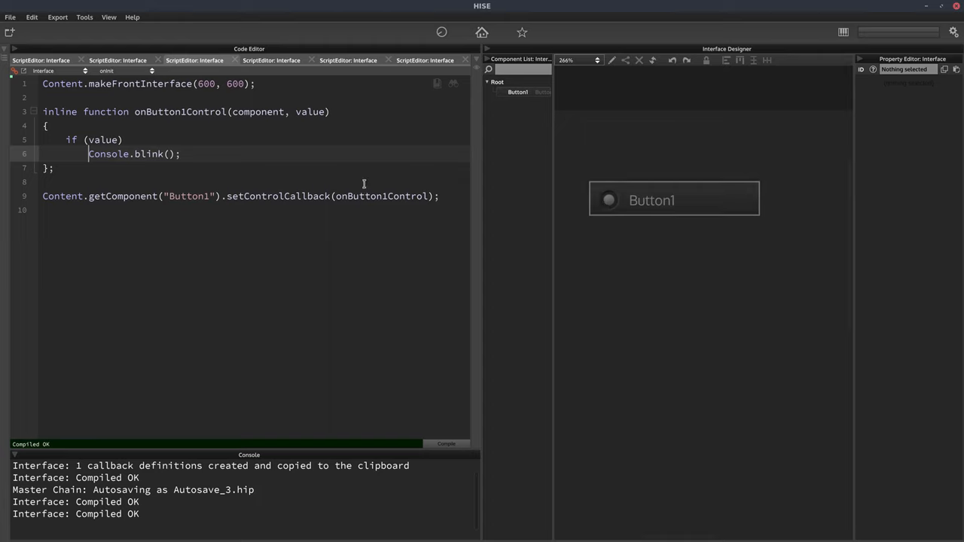
mouse_move(338, 155)
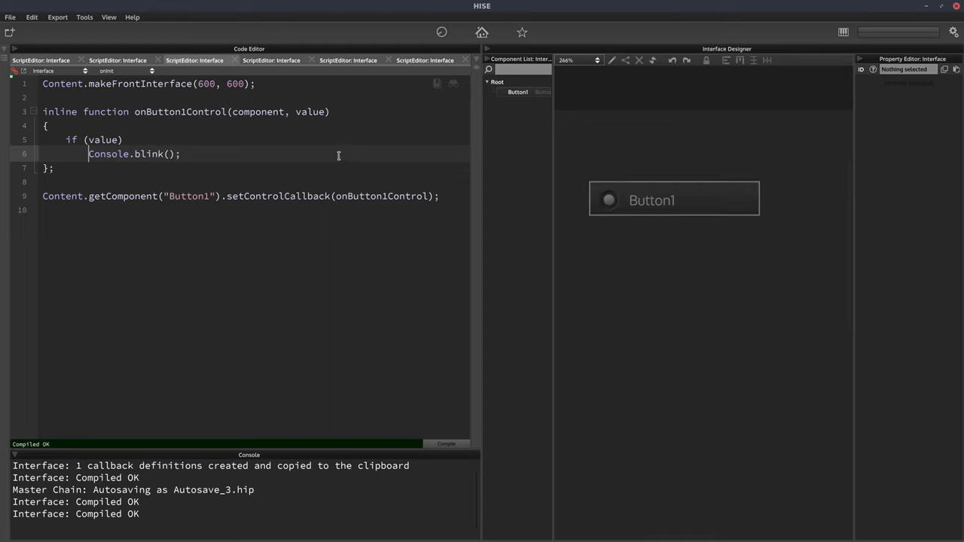